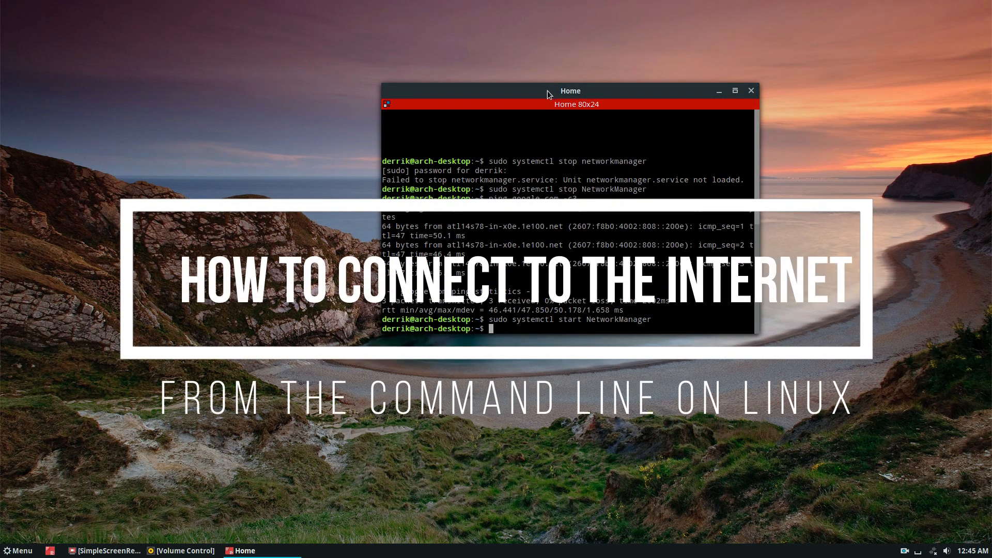
Step: Move the terminal window with the earlier ping output further left on the desktop
left_click_drag(569, 91, 416, 89)
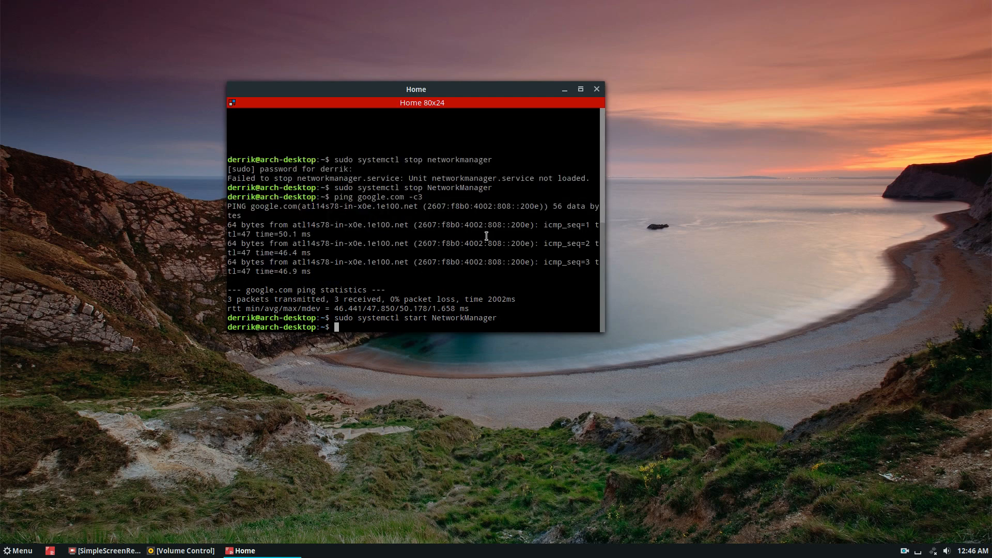
Step: Enter ping google.com -c3 and clear the terminal to an empty prompt
left_click(936, 550)
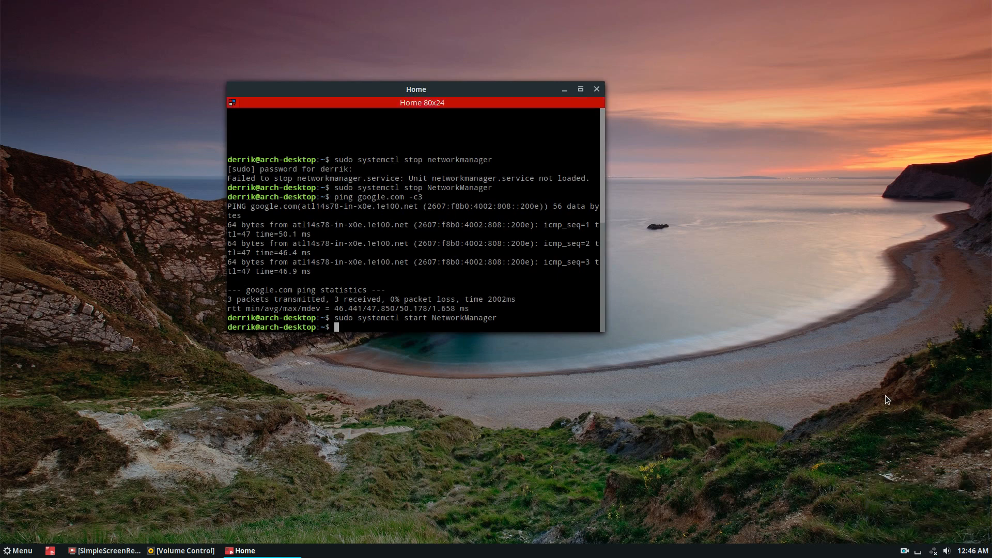
type("ping google.com -c3")
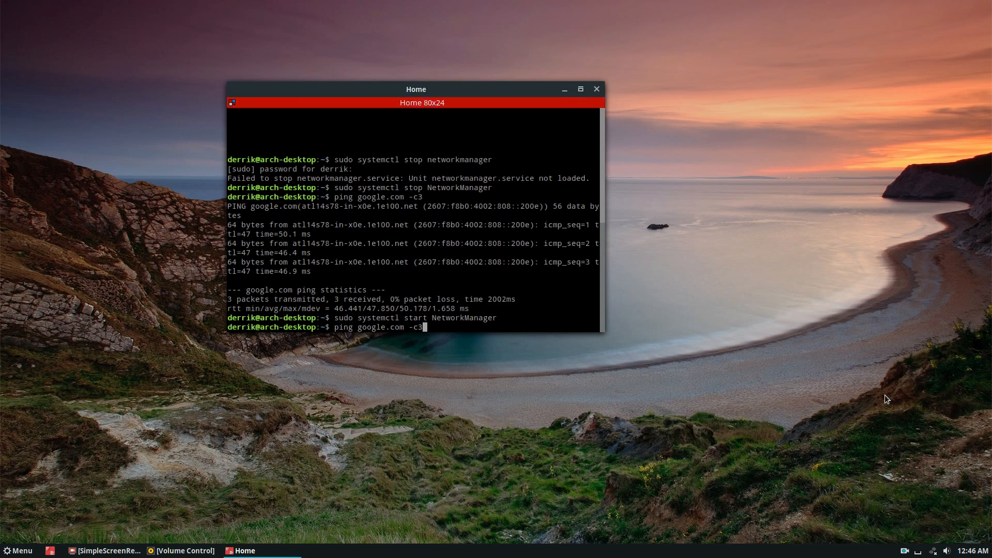
key("Return")
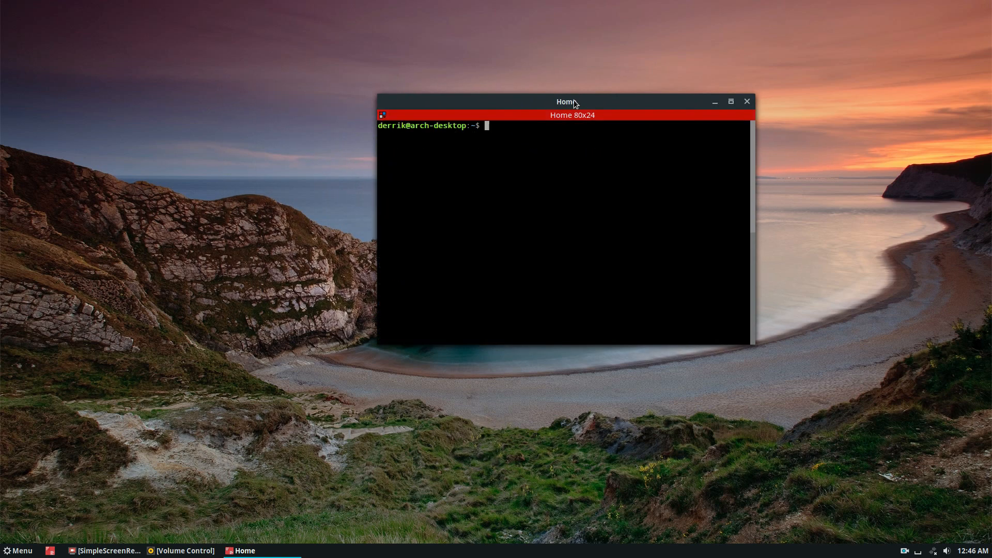
Step: Maximize the terminal, run ip link show, and select the interface name enp35s0
left_click(731, 101)
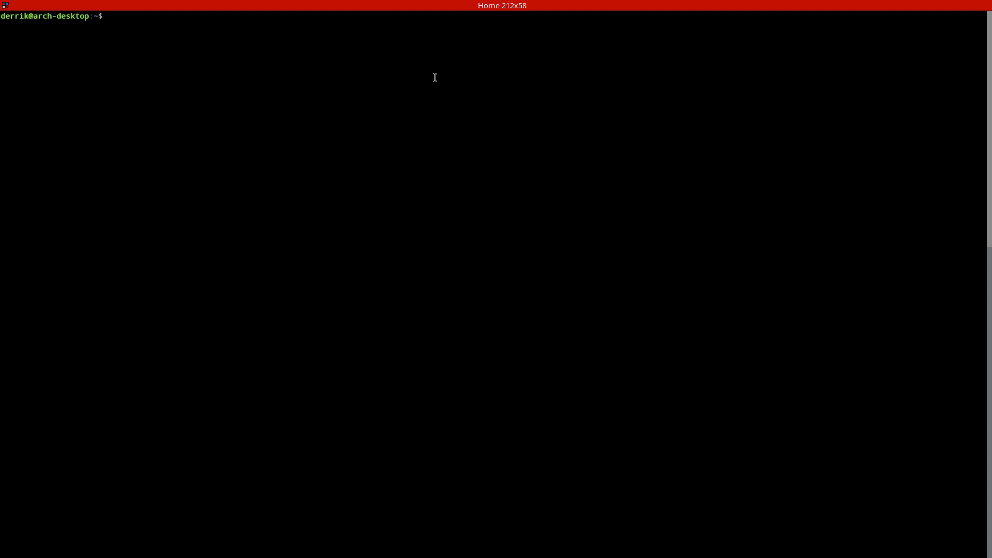
type("ip link show")
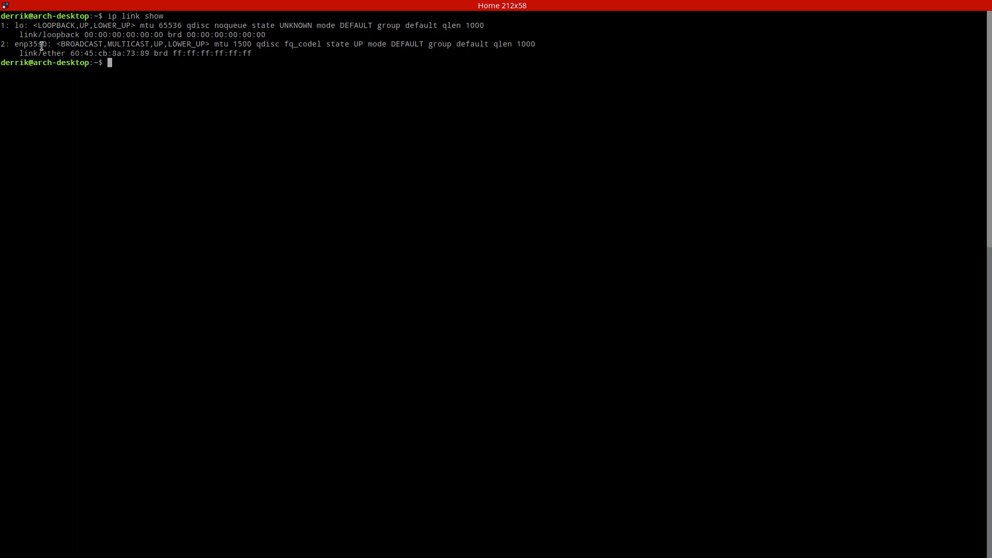
double_click(30, 44)
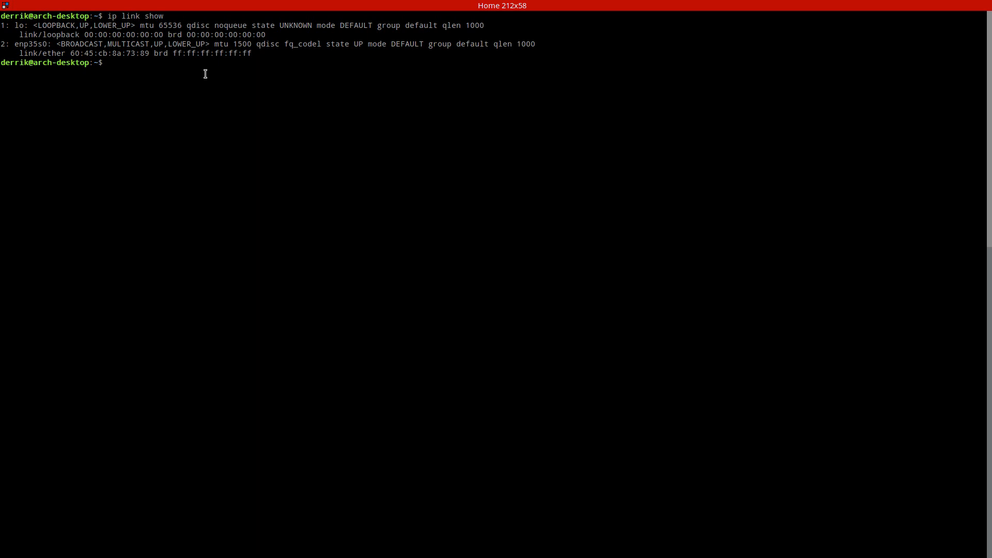
Step: Run sudo pacman -S dhcpcd and answer n to decline reinstalling it
type("sudo pa")
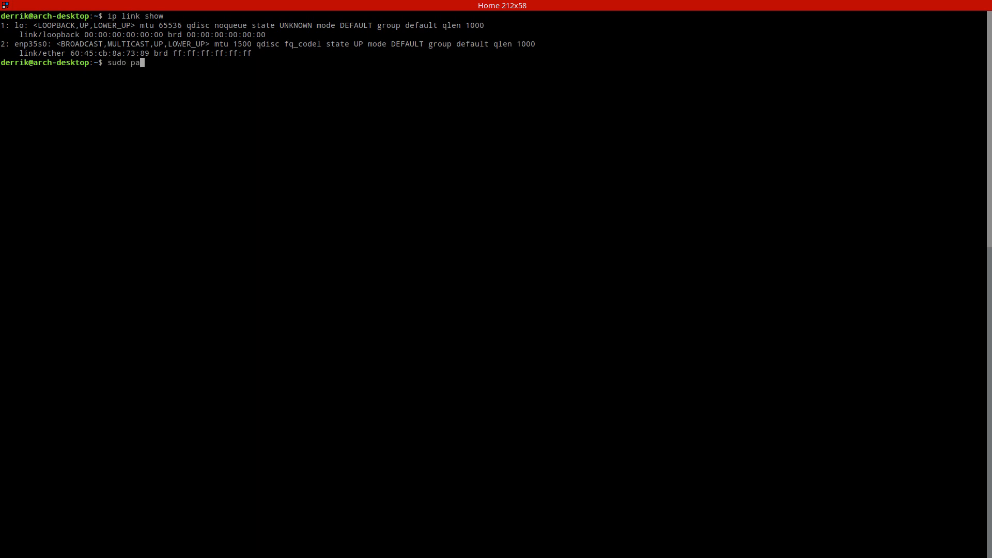
type("cman -S dhcpcd")
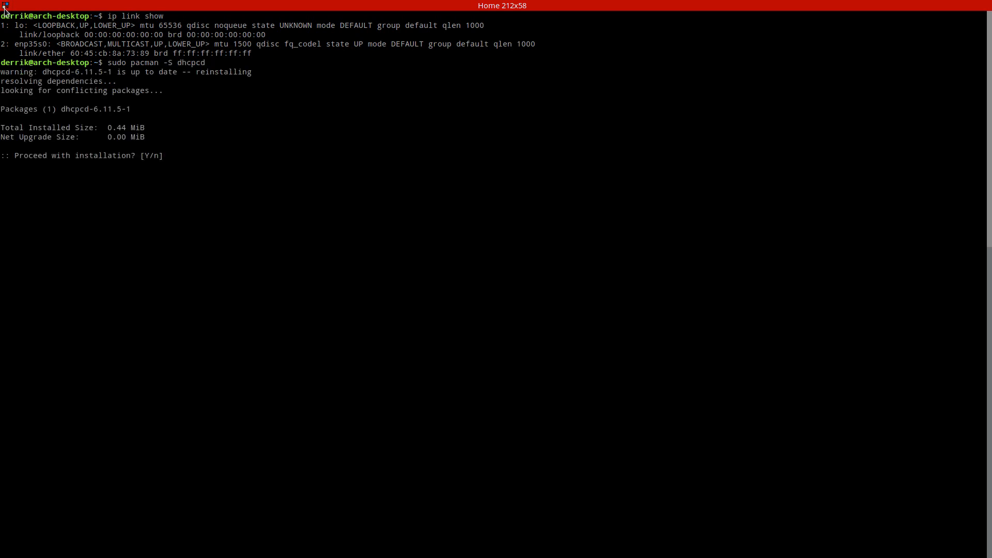
mouse_move(252, 108)
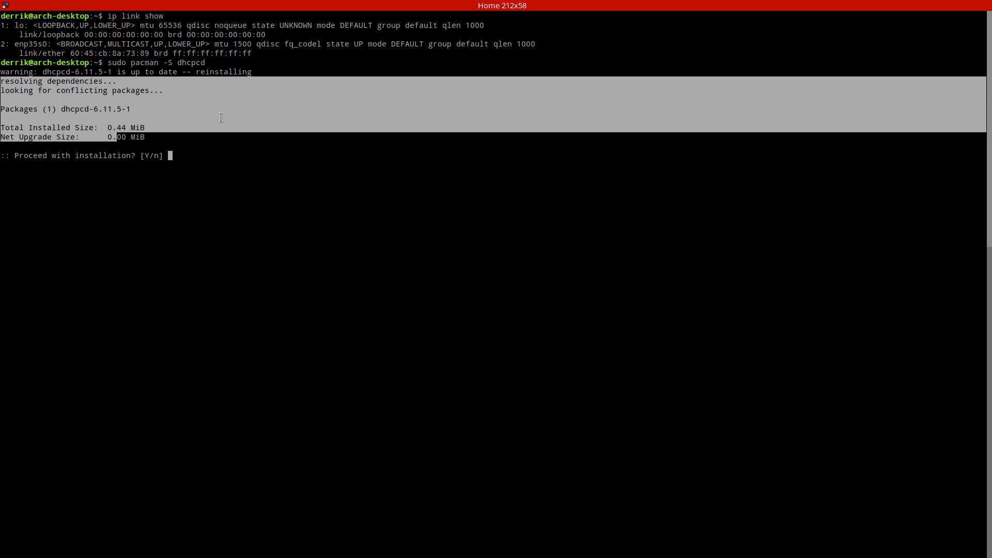
type("n")
type("ip link show")
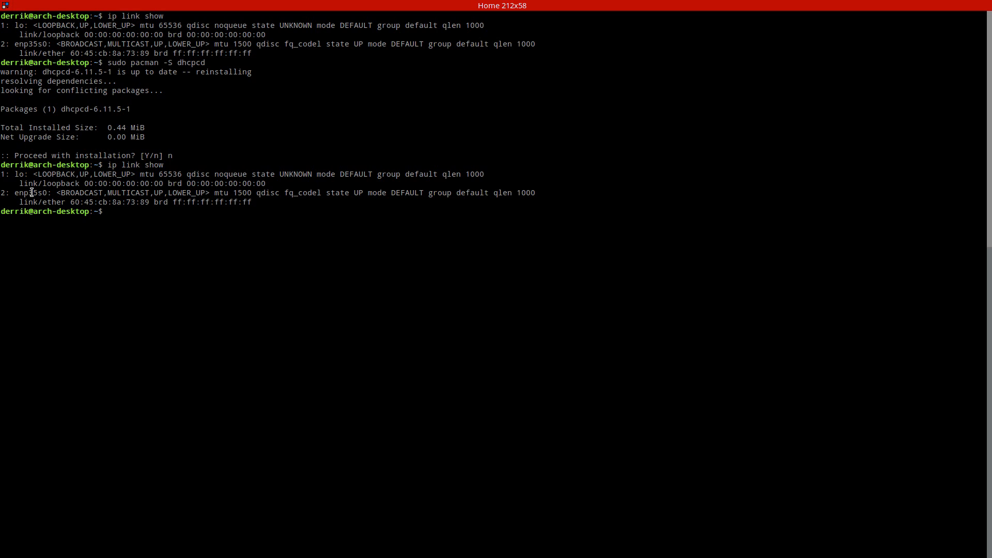
mouse_move(150, 219)
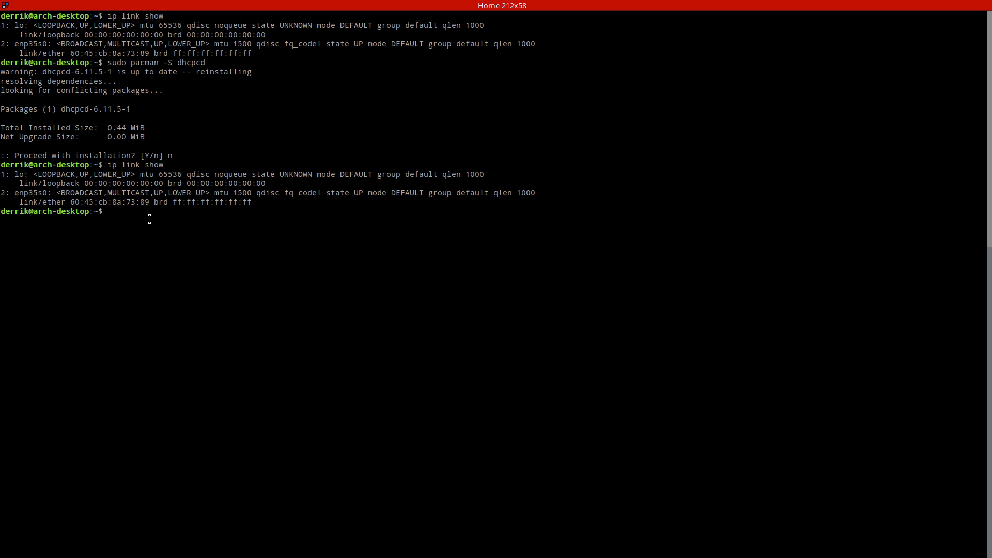
Step: Run sudo dhcpcd enp35s0 so the interface gains addresses and a default route
type("sudo d")
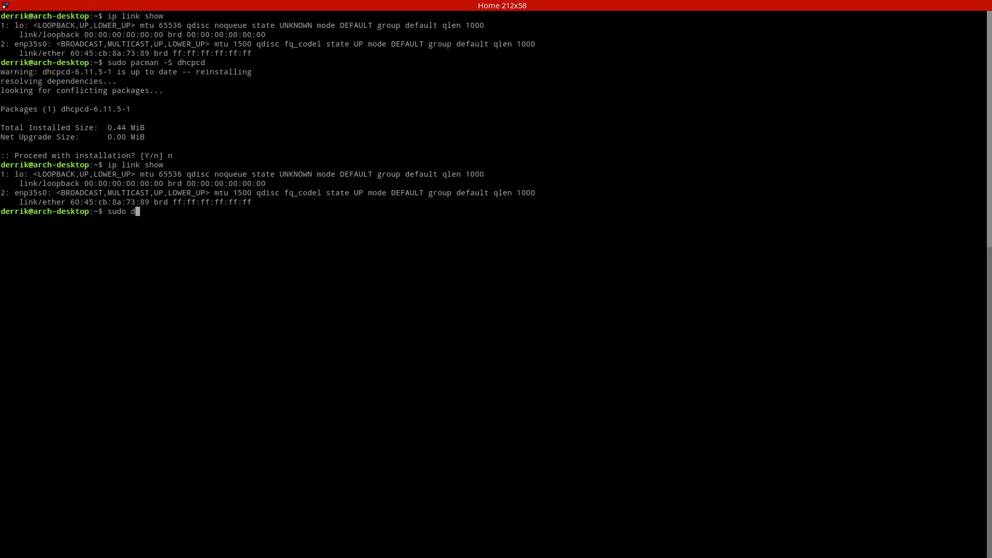
type("hcpcd")
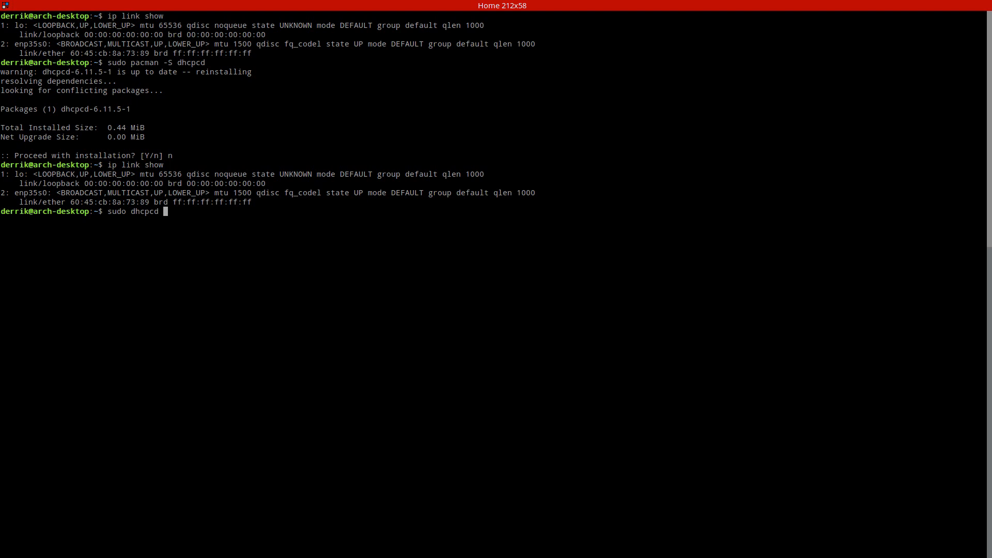
type("enp35s0")
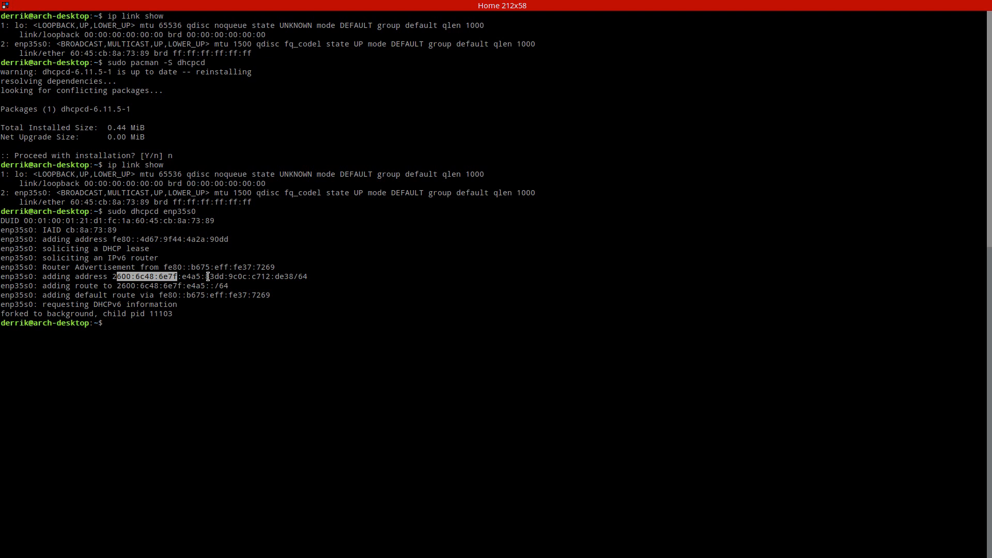
type("sudo dhcpcd enp35s0")
type("ip link show")
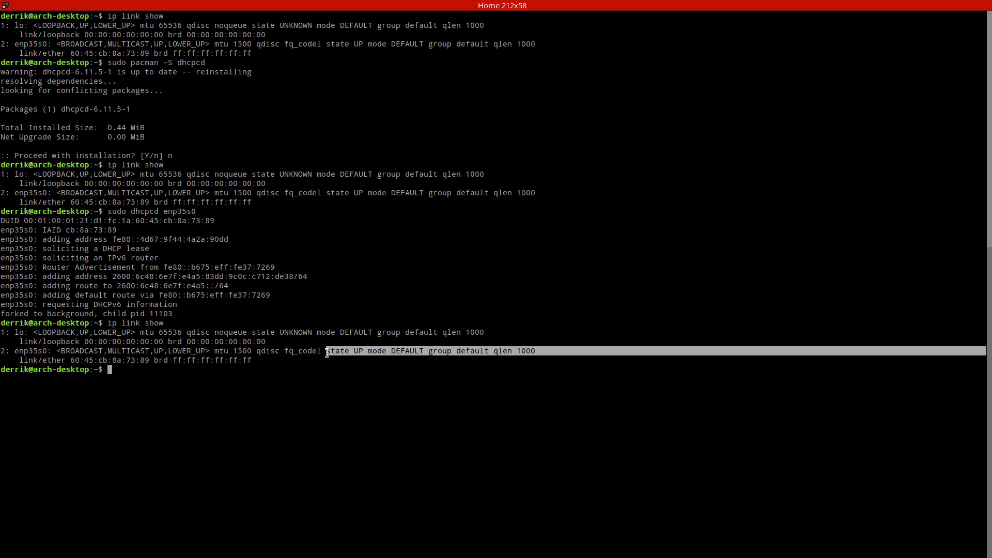
mouse_move(619, 357)
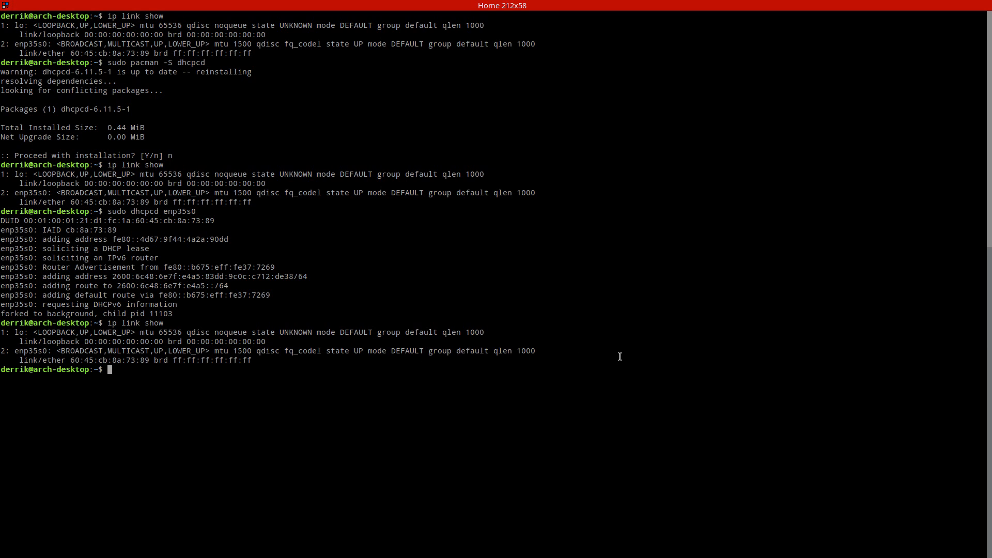
Step: Ping google.com three times, succeeding with 0% packet loss
type("ping google.com")
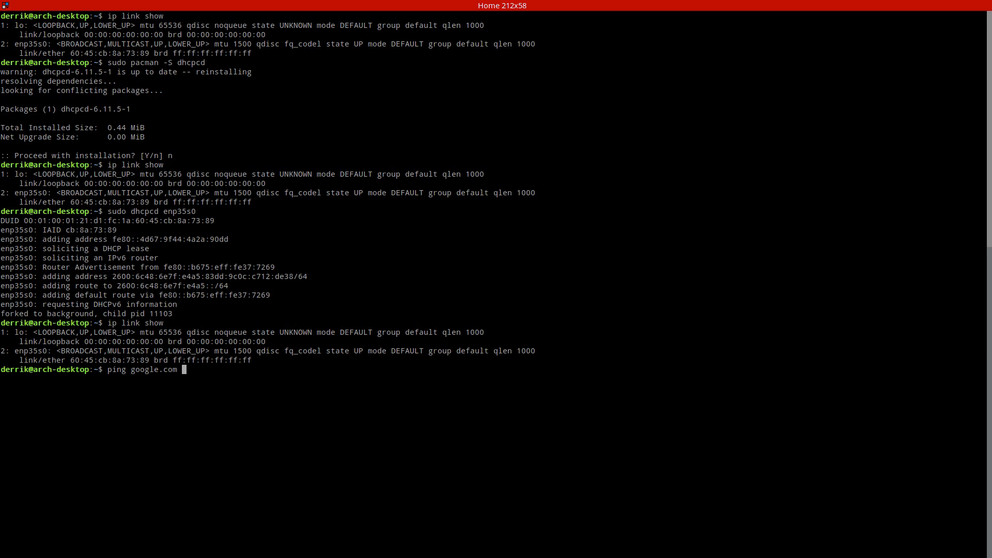
type("-c3")
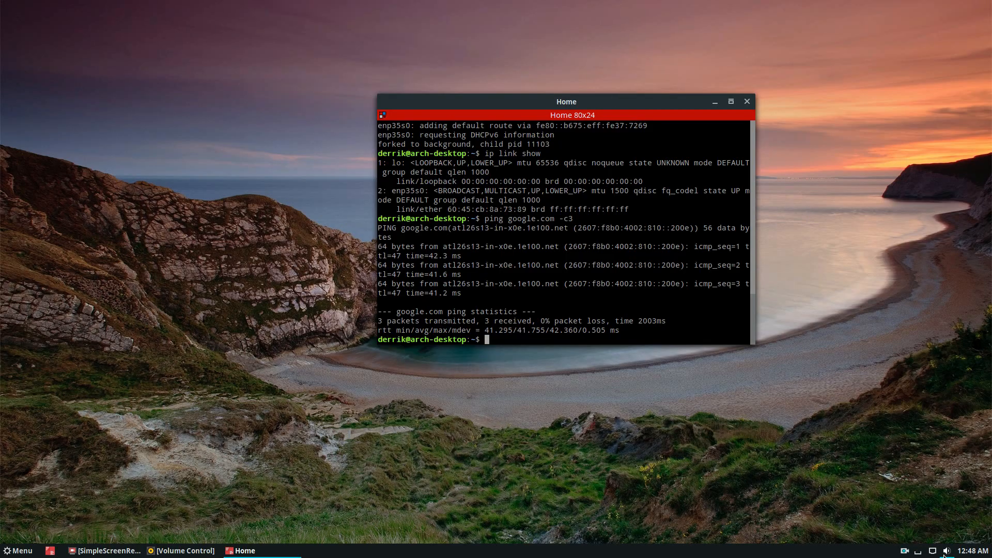
Step: Show the Network settings with the wired link connected and enter sudo dhcpcd enp35s0
left_click(937, 550)
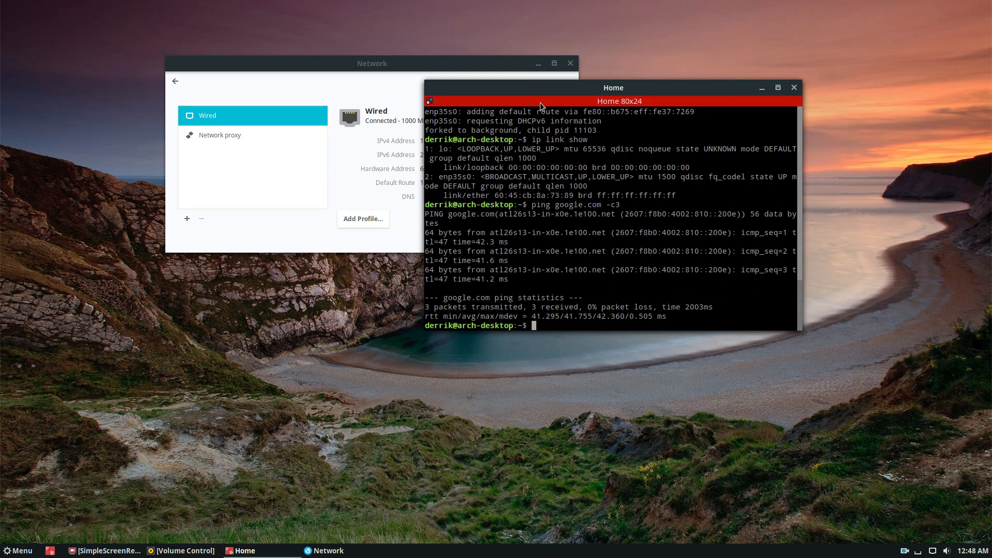
type("sudo dhcpcd enp35s0")
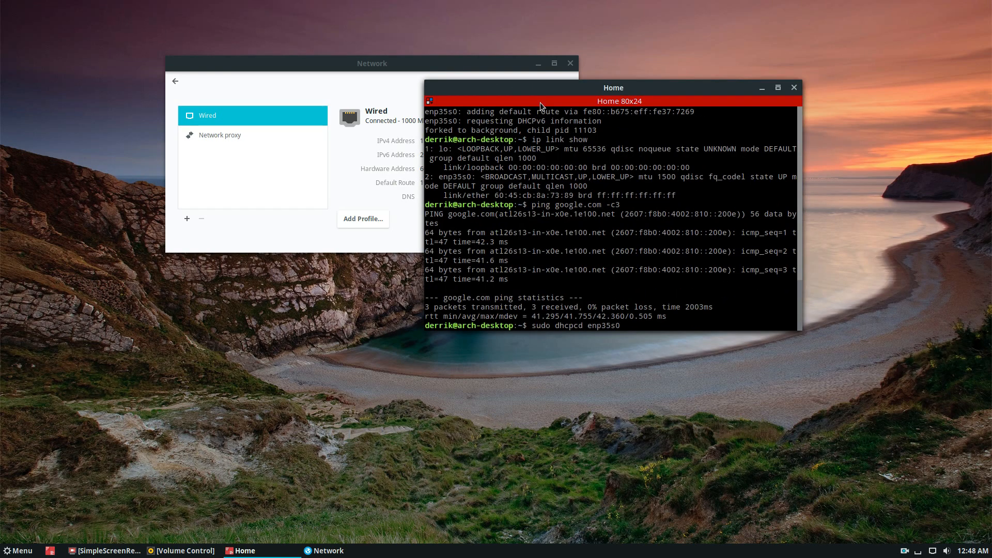